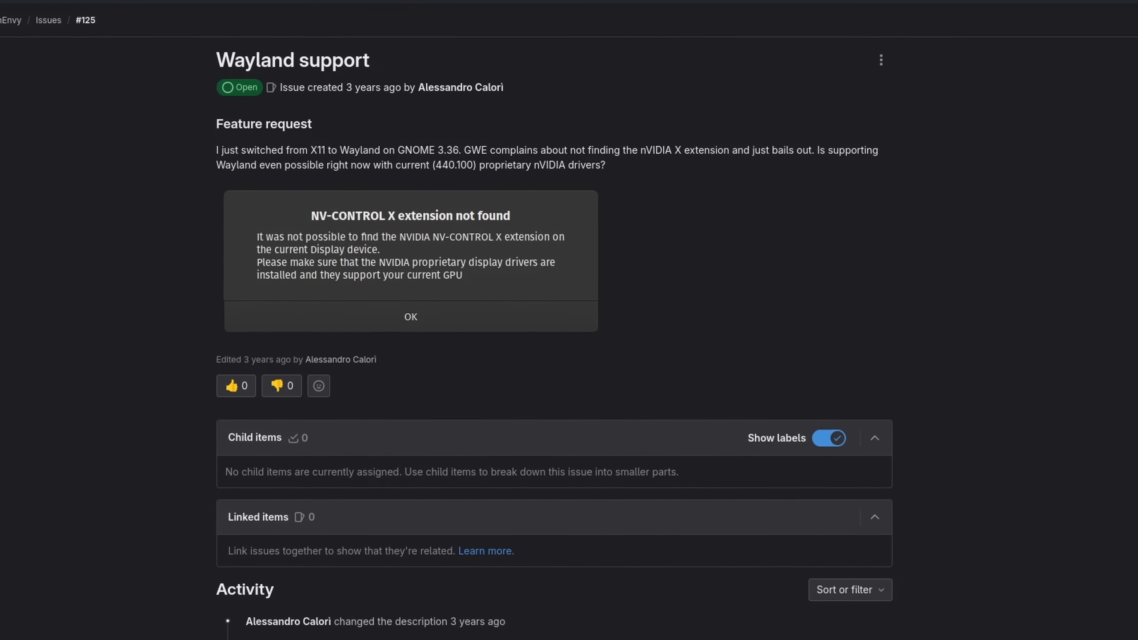
scroll("down", 3)
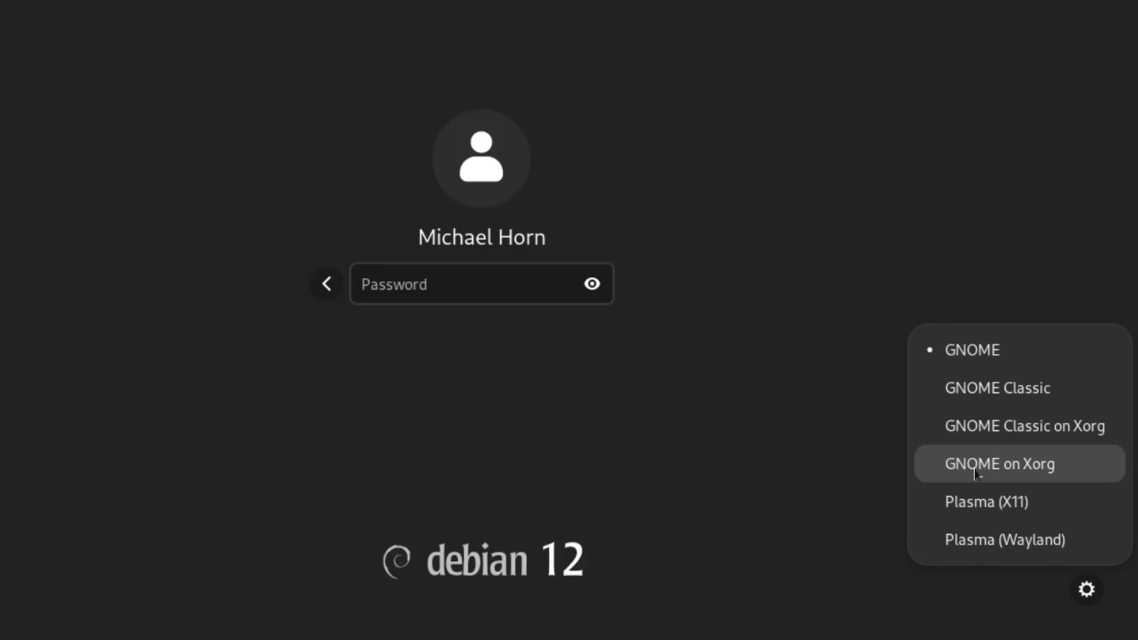
mouse_move(986, 502)
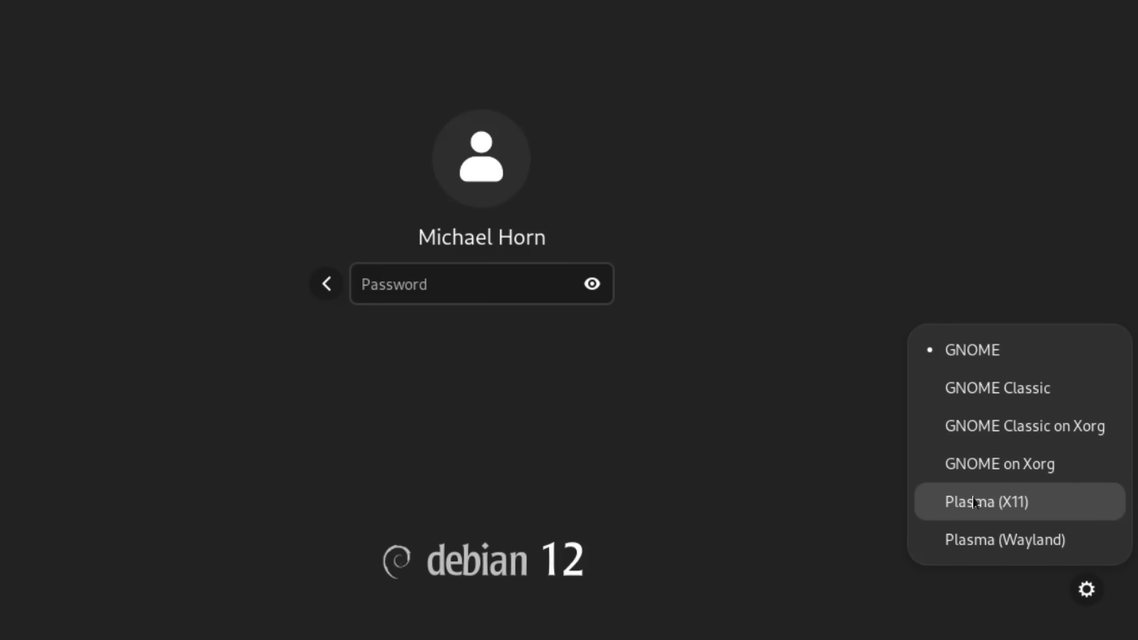
mouse_move(999, 464)
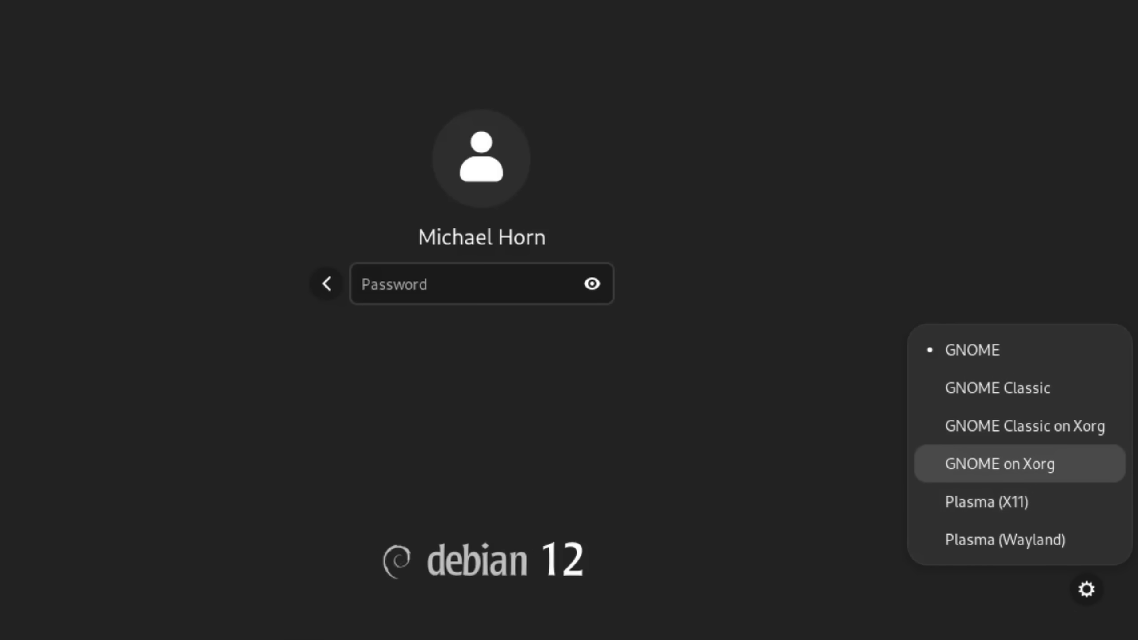